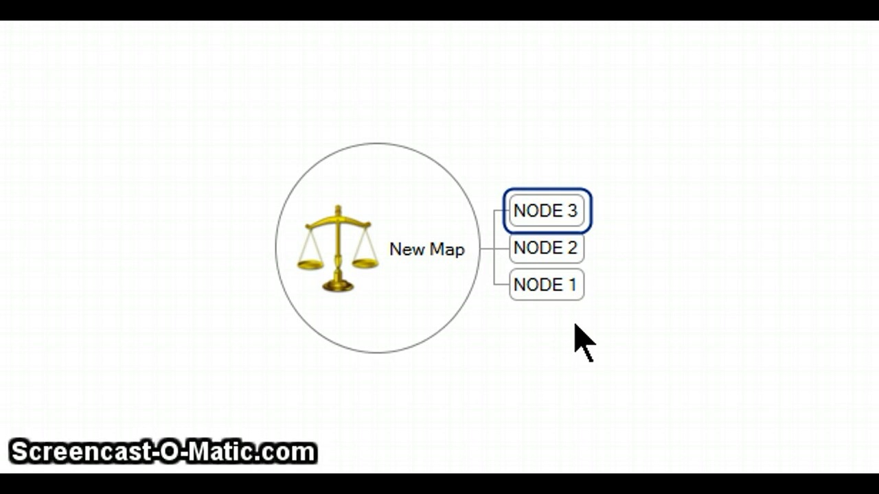
Step: Select the subtopics and move NODE 1 above NODE 3 in the branch order
click(546, 284)
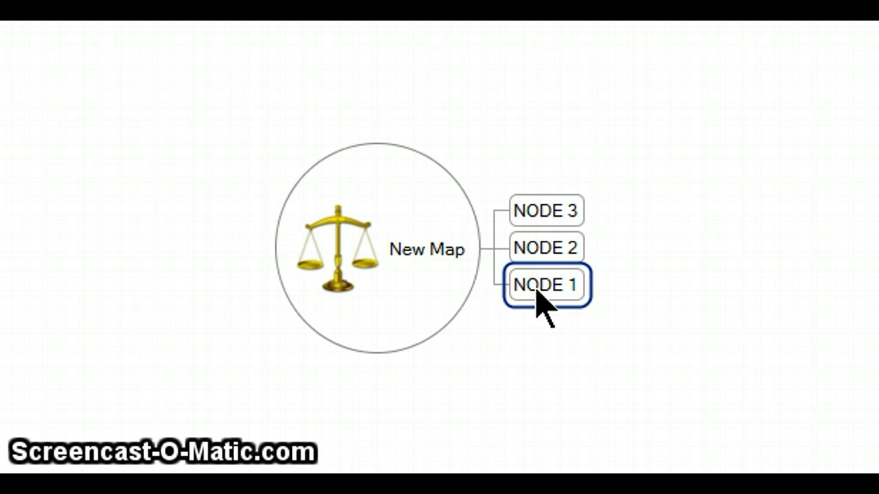
click(543, 285)
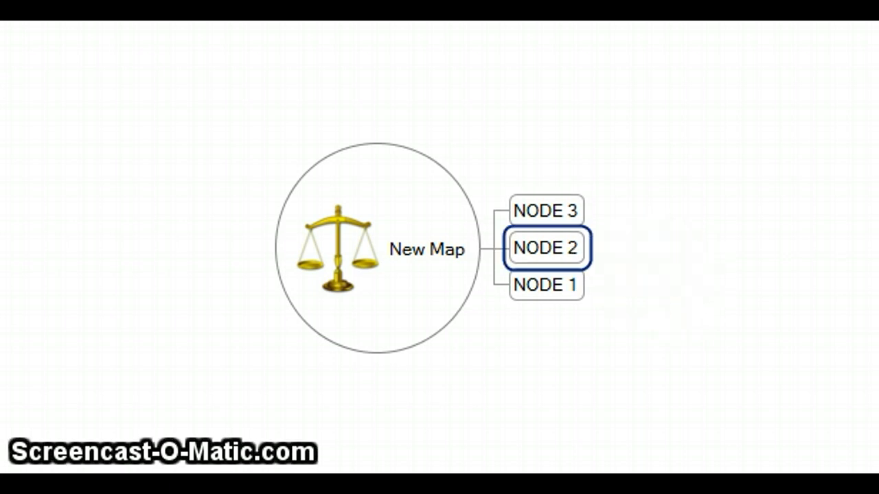
click(546, 285)
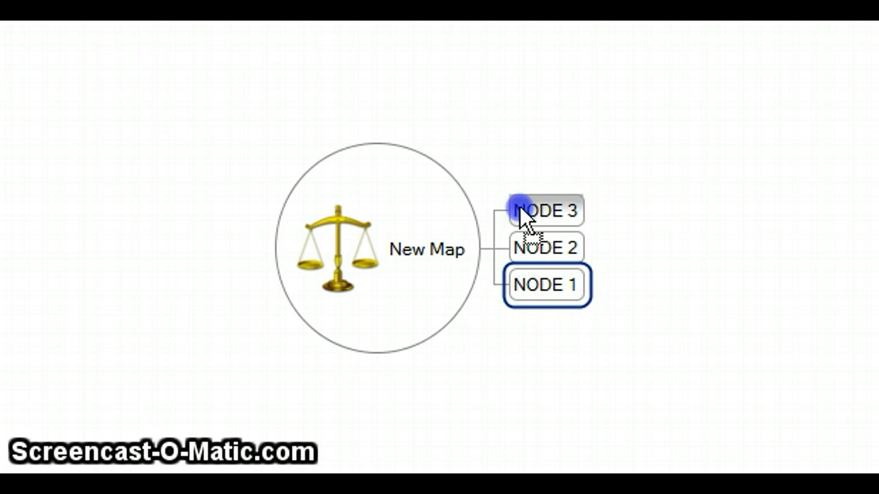
click(546, 210)
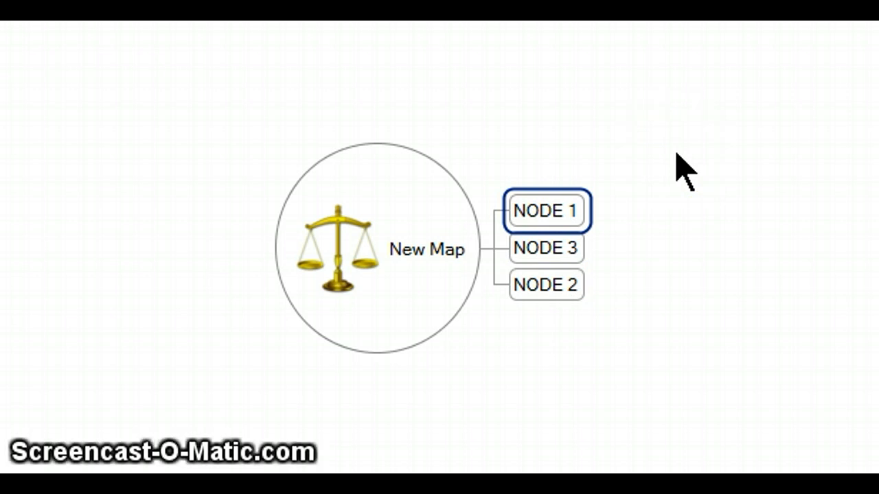
click(546, 284)
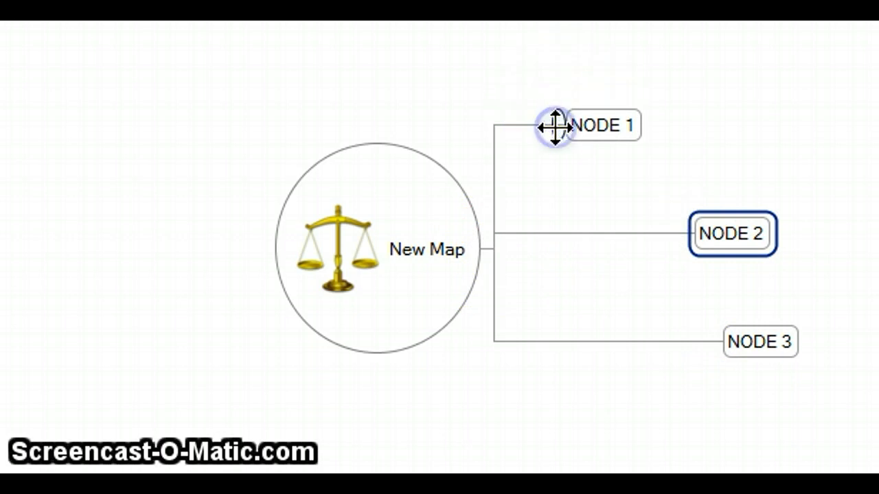
mouse_move(542, 89)
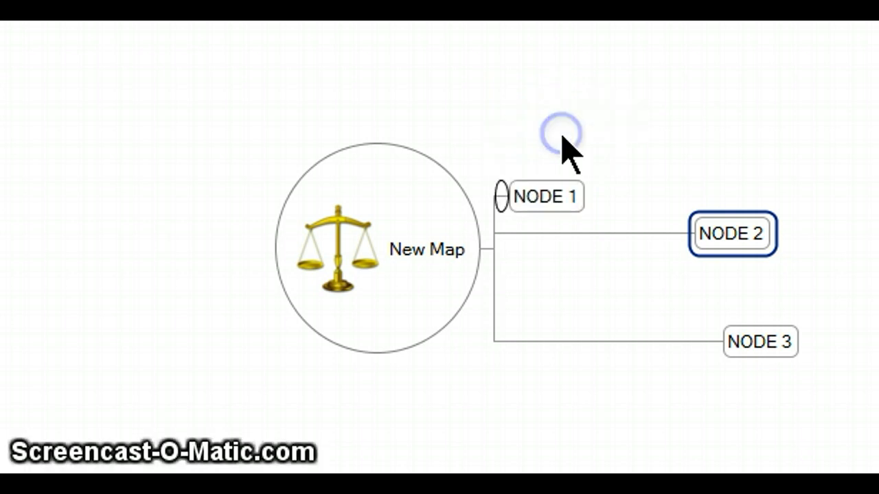
Step: Drag the NODE 1 branch back nearer the New Map central topic
drag(731, 233, 546, 247)
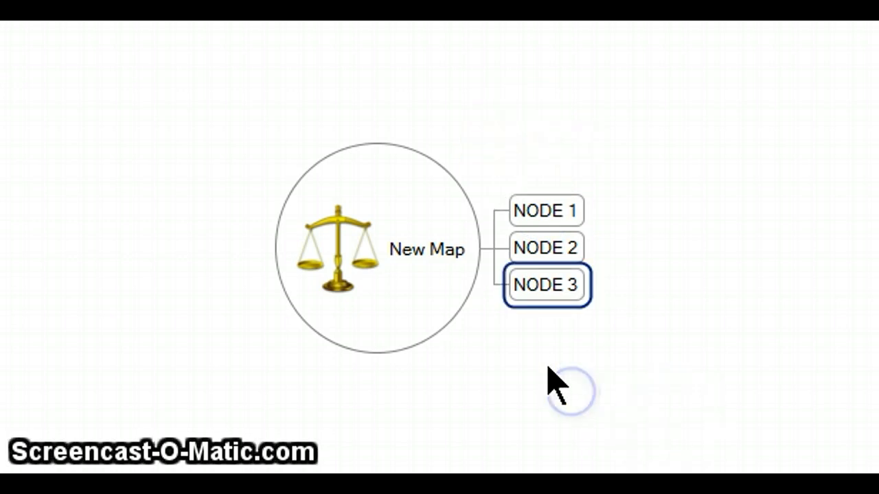
Step: Select NODE 3, then NODE 2, to rearrange the subtopic order
click(546, 285)
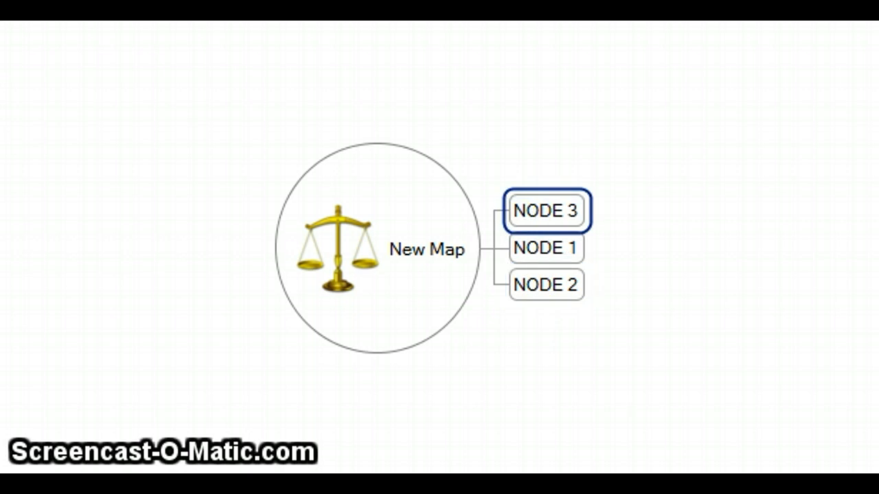
click(546, 284)
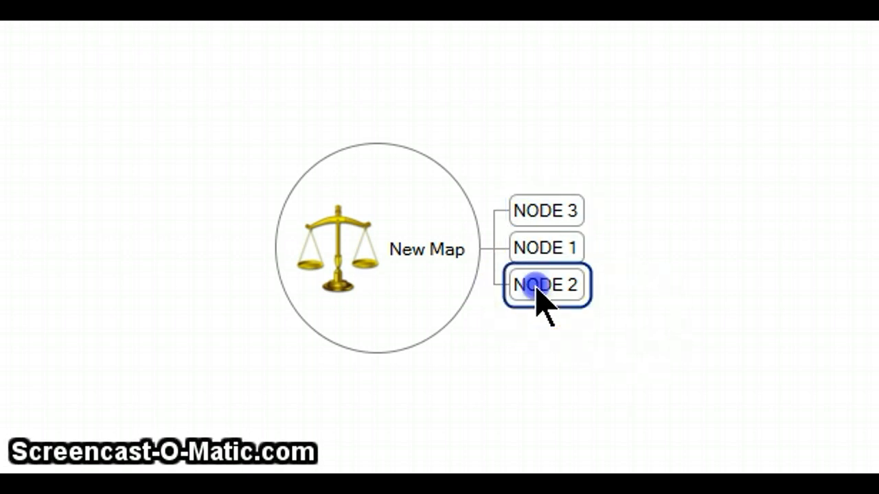